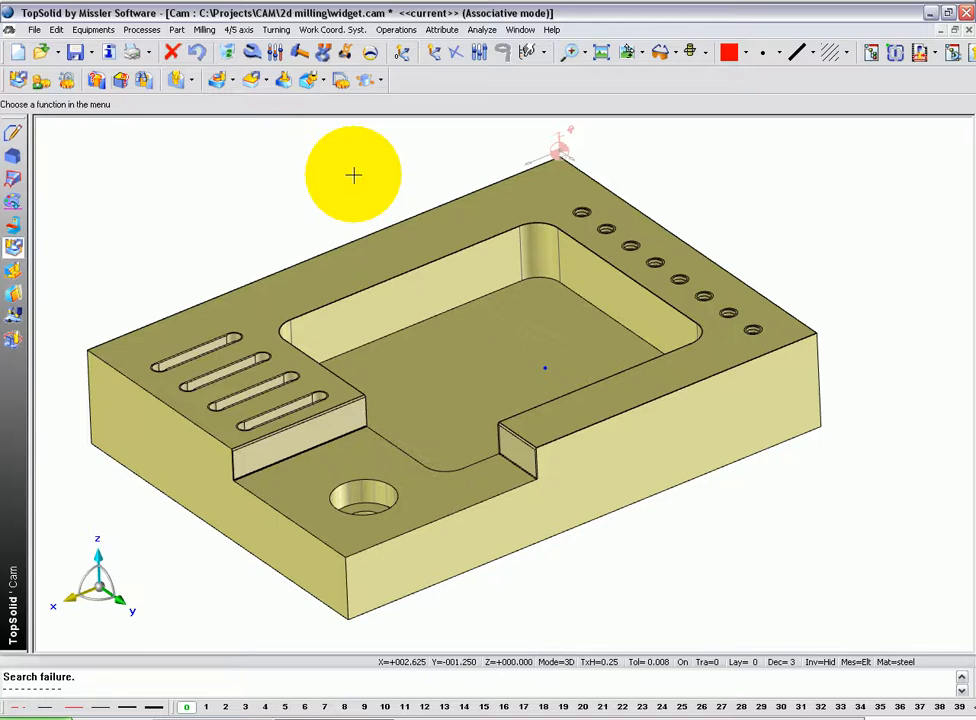
mouse_move(335, 172)
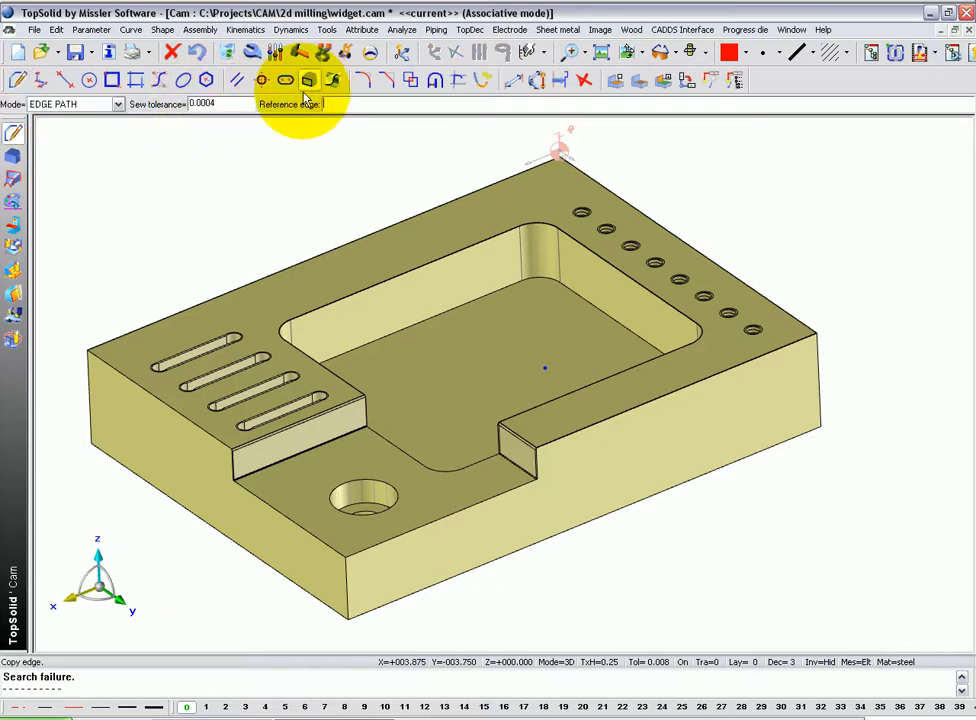
Copy the pocket edge and outer top edge chains as closed edge-path curves
left_click(290, 430)
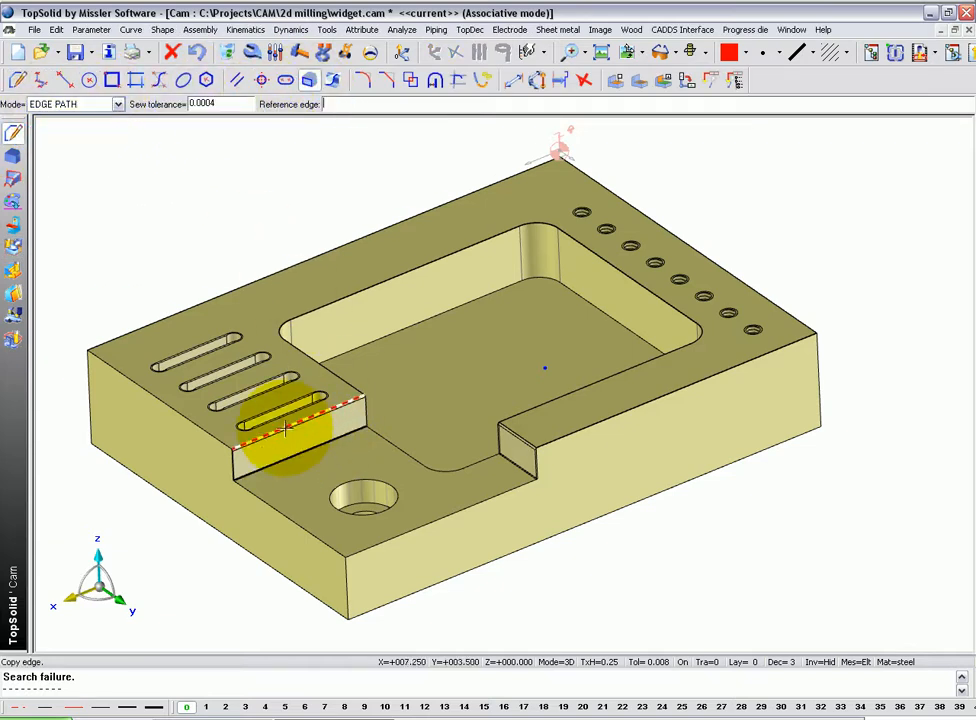
left_click(515, 440)
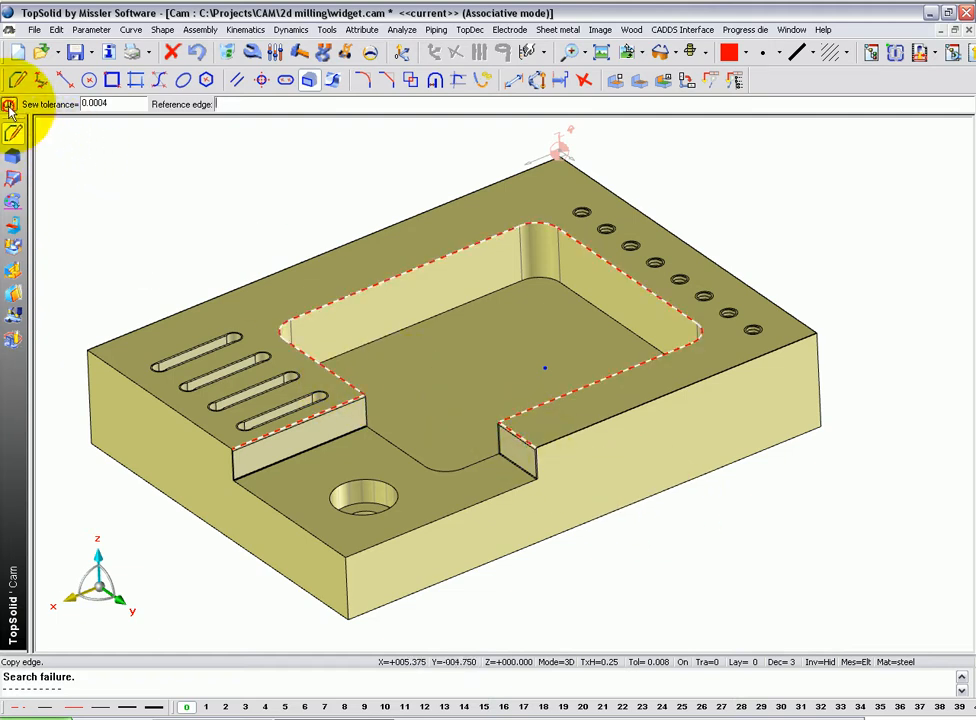
left_click(165, 313)
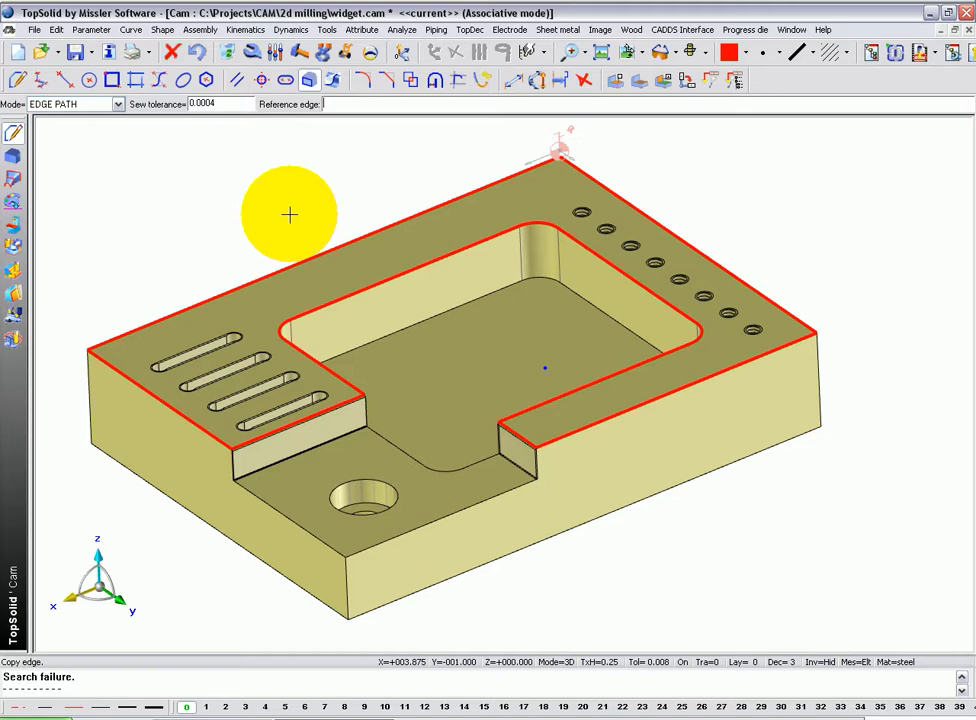
mouse_move(260, 140)
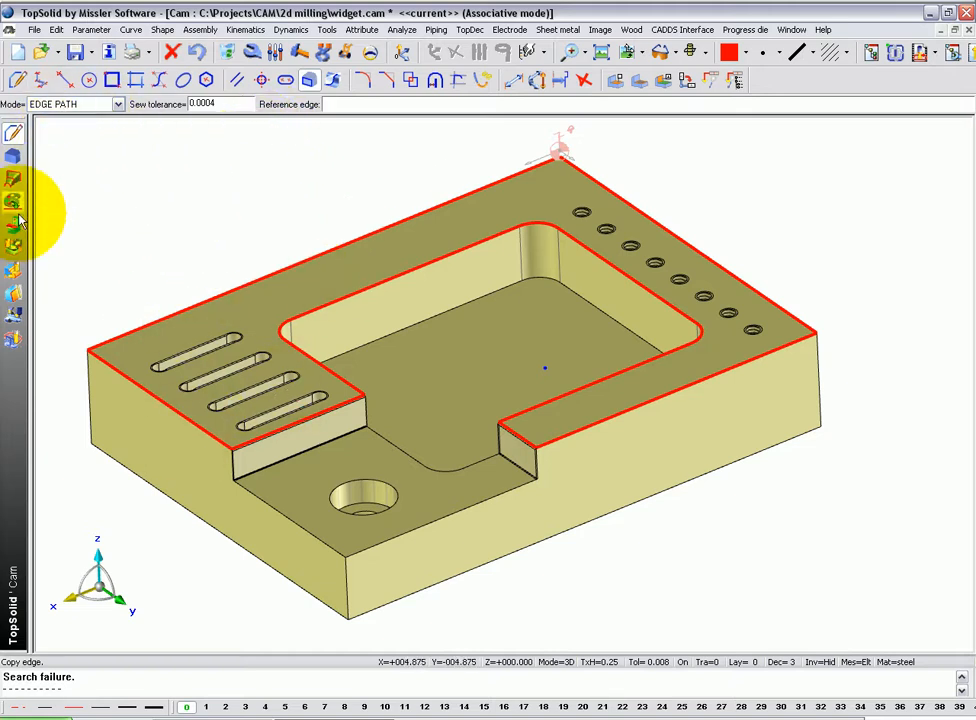
Start a Breaking edges milling operation using existing chamfer mill tool 10
left_click(204, 29)
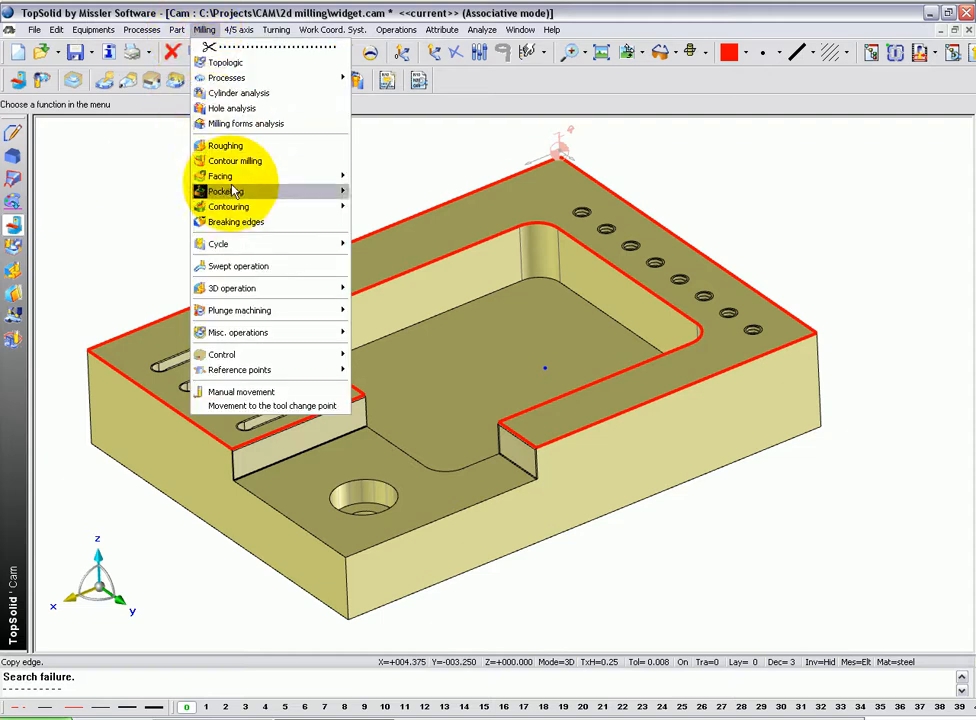
left_click(237, 221)
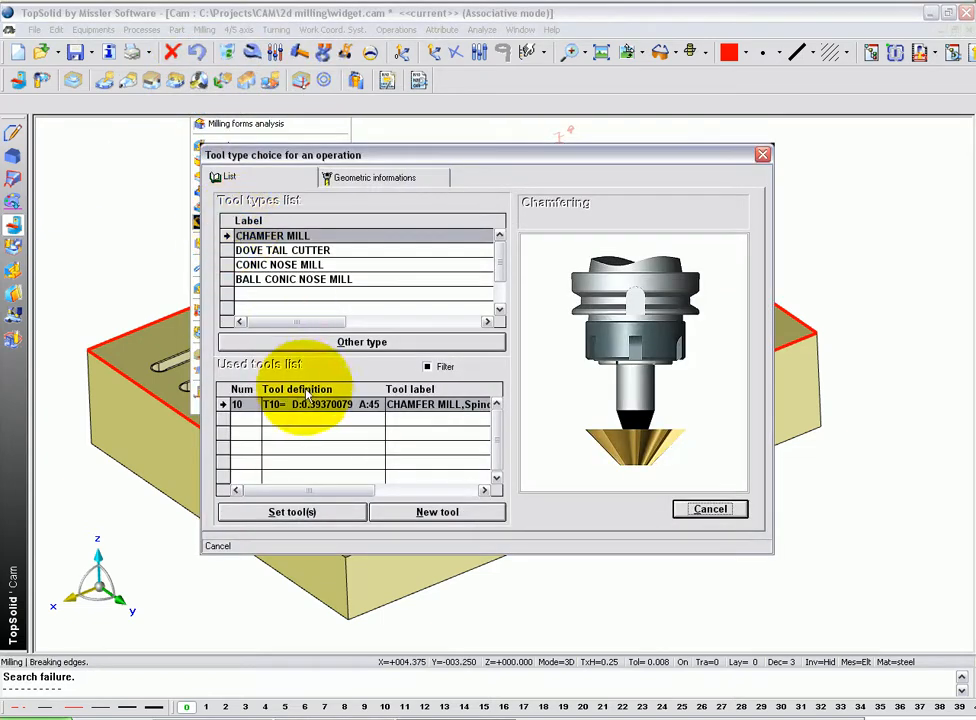
left_click(291, 511)
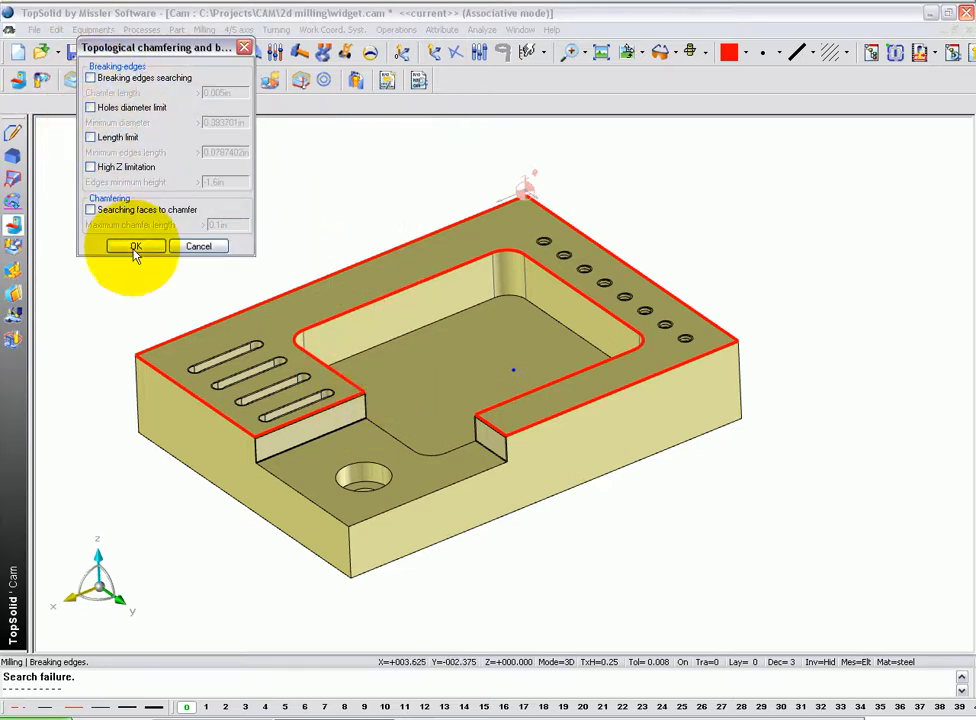
Follow the copied curves with a 0.04in chamfer width and compute the operation
left_click(135, 247)
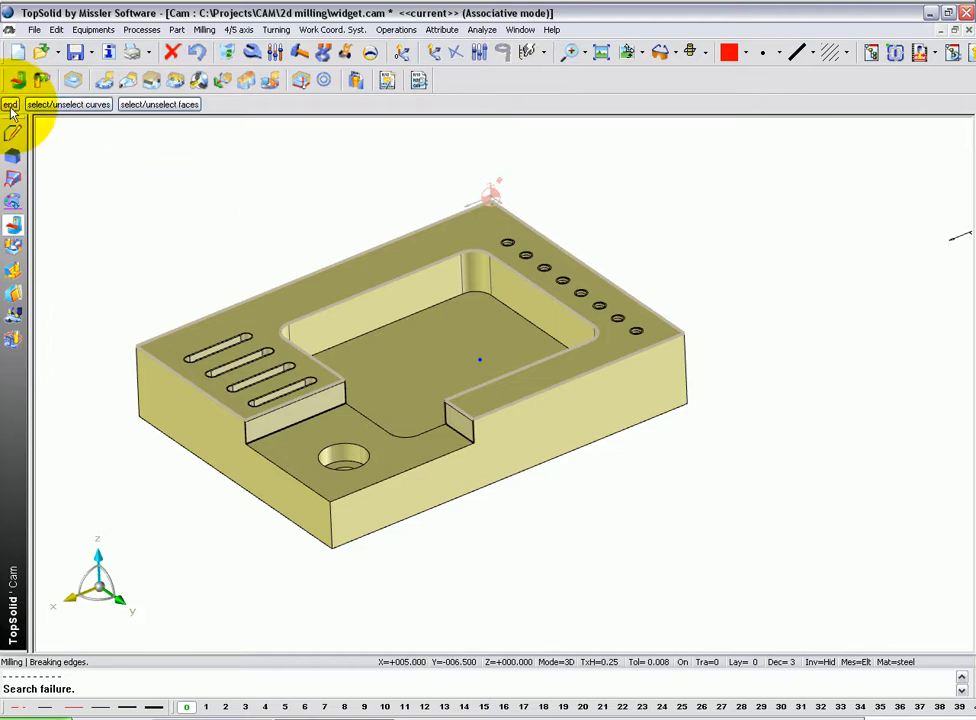
left_click(11, 104)
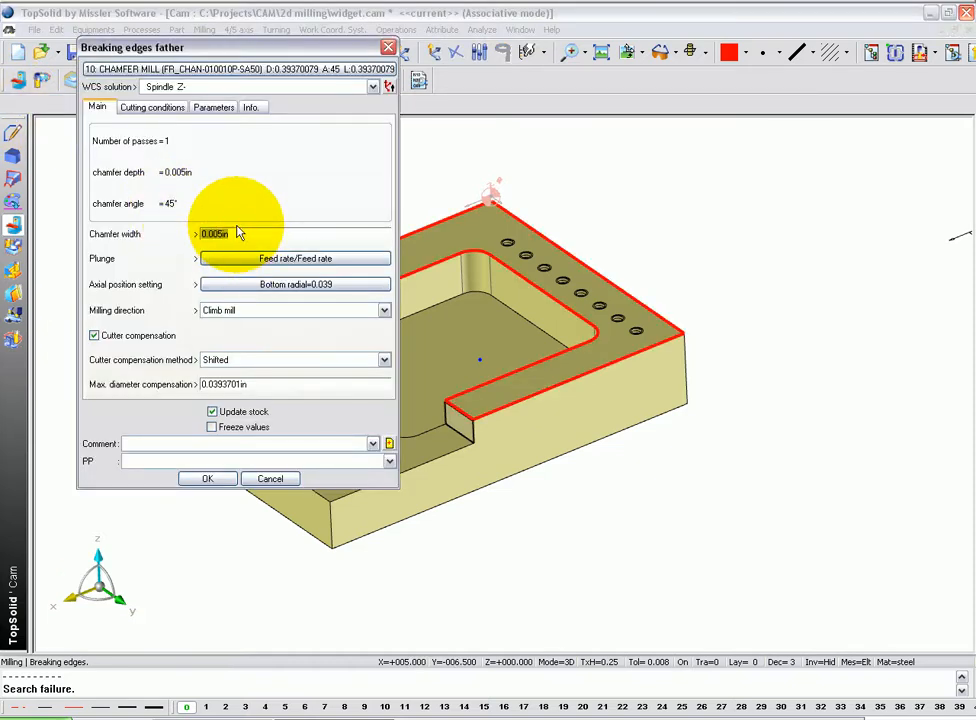
type("0.04in")
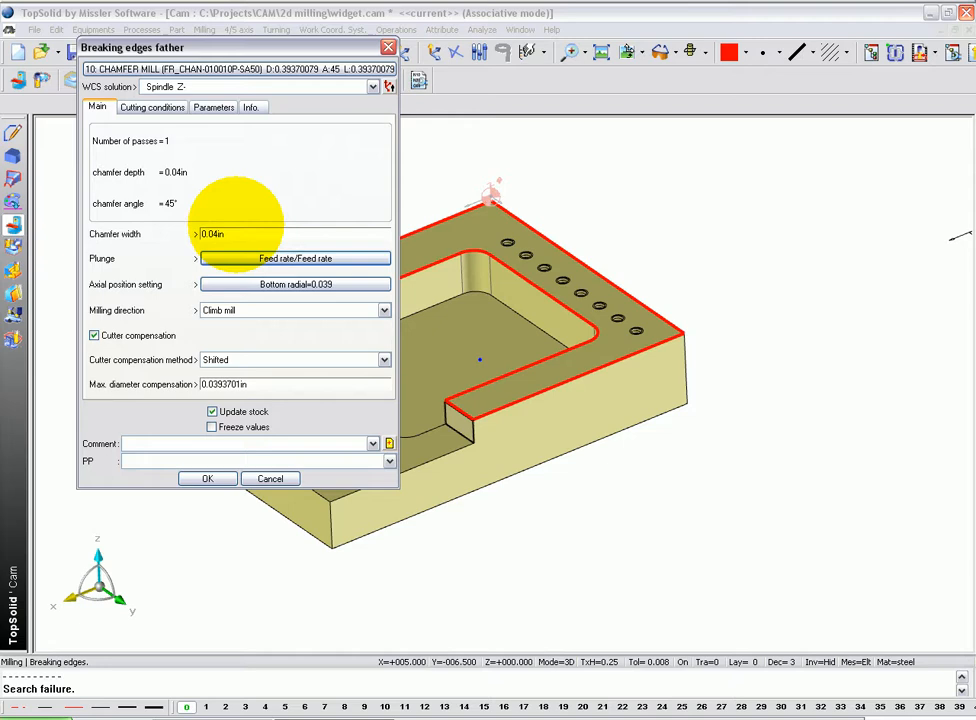
left_click(207, 478)
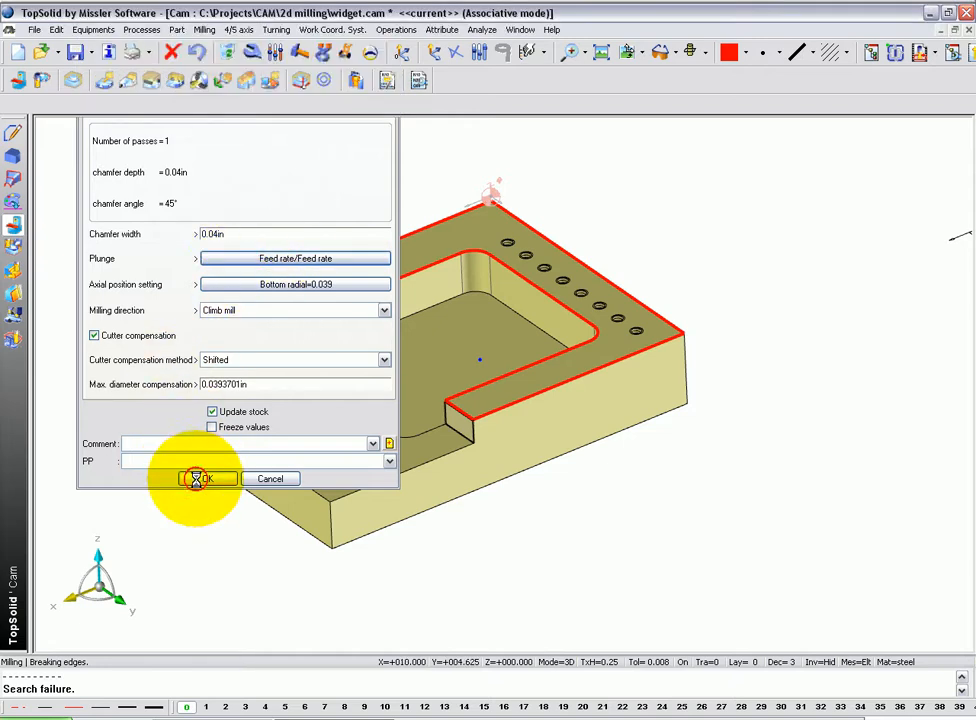
left_click(207, 478)
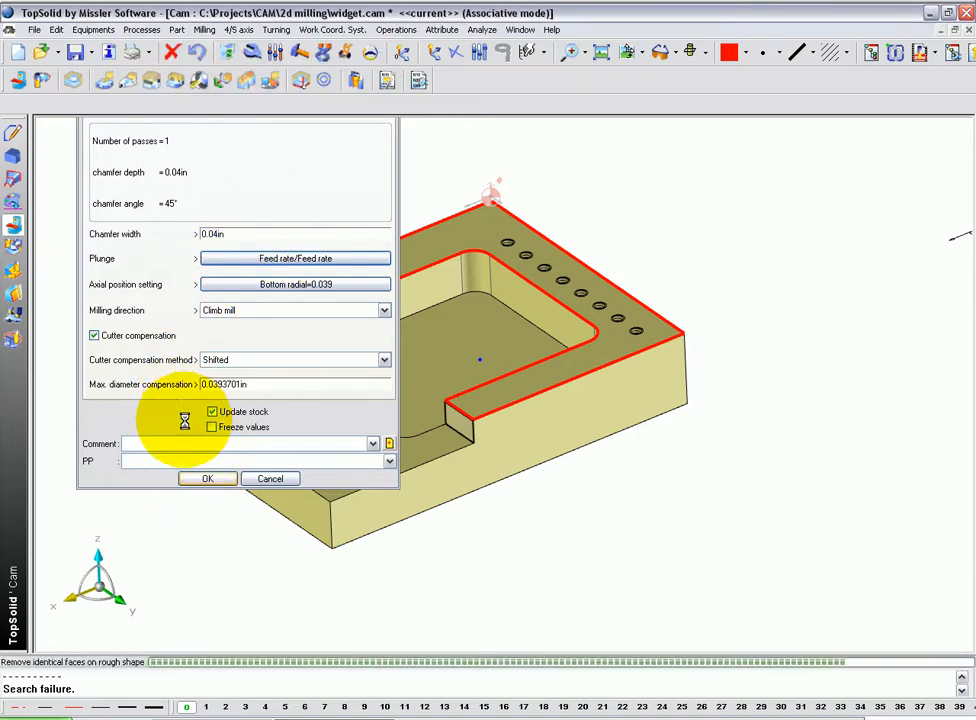
Simulate operation 23 Breaking edges, playing the chamfer mill around the pocket and outer edges
left_click(207, 478)
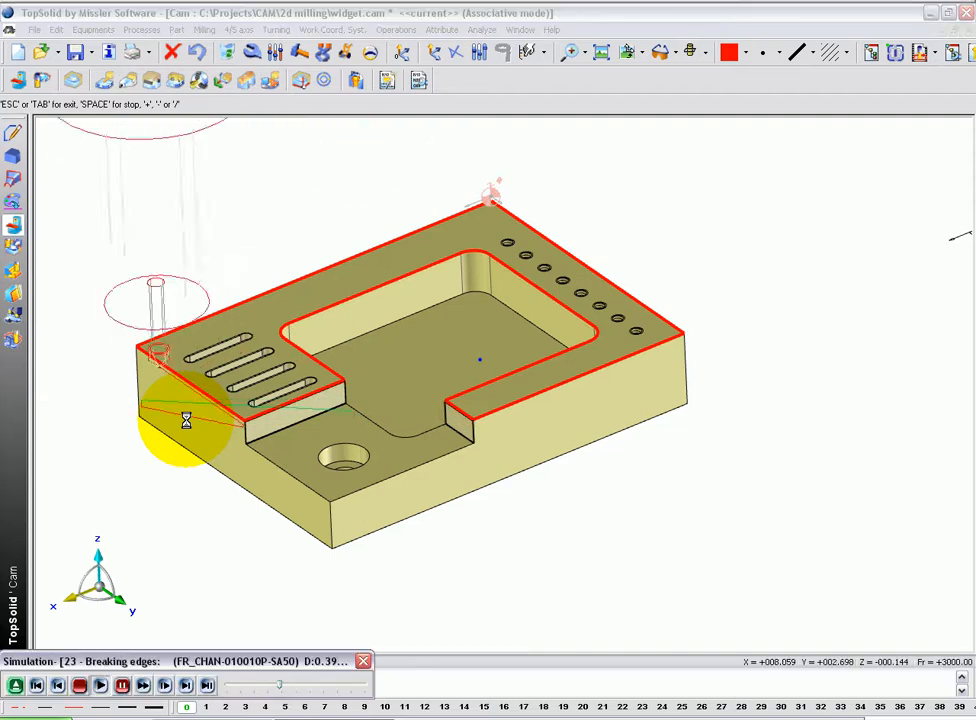
left_click(100, 685)
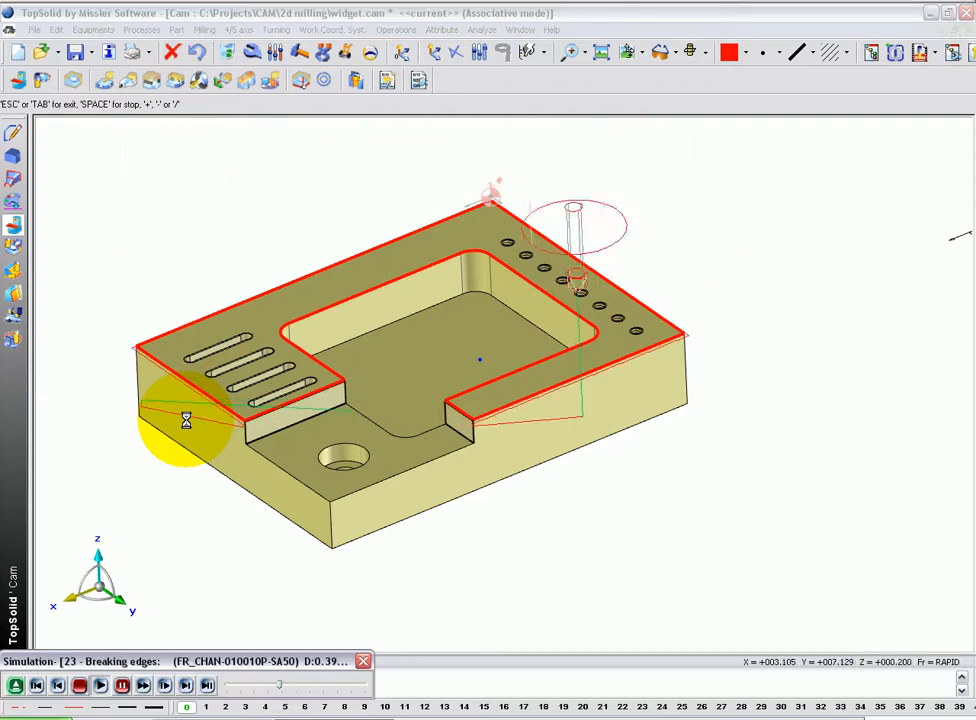